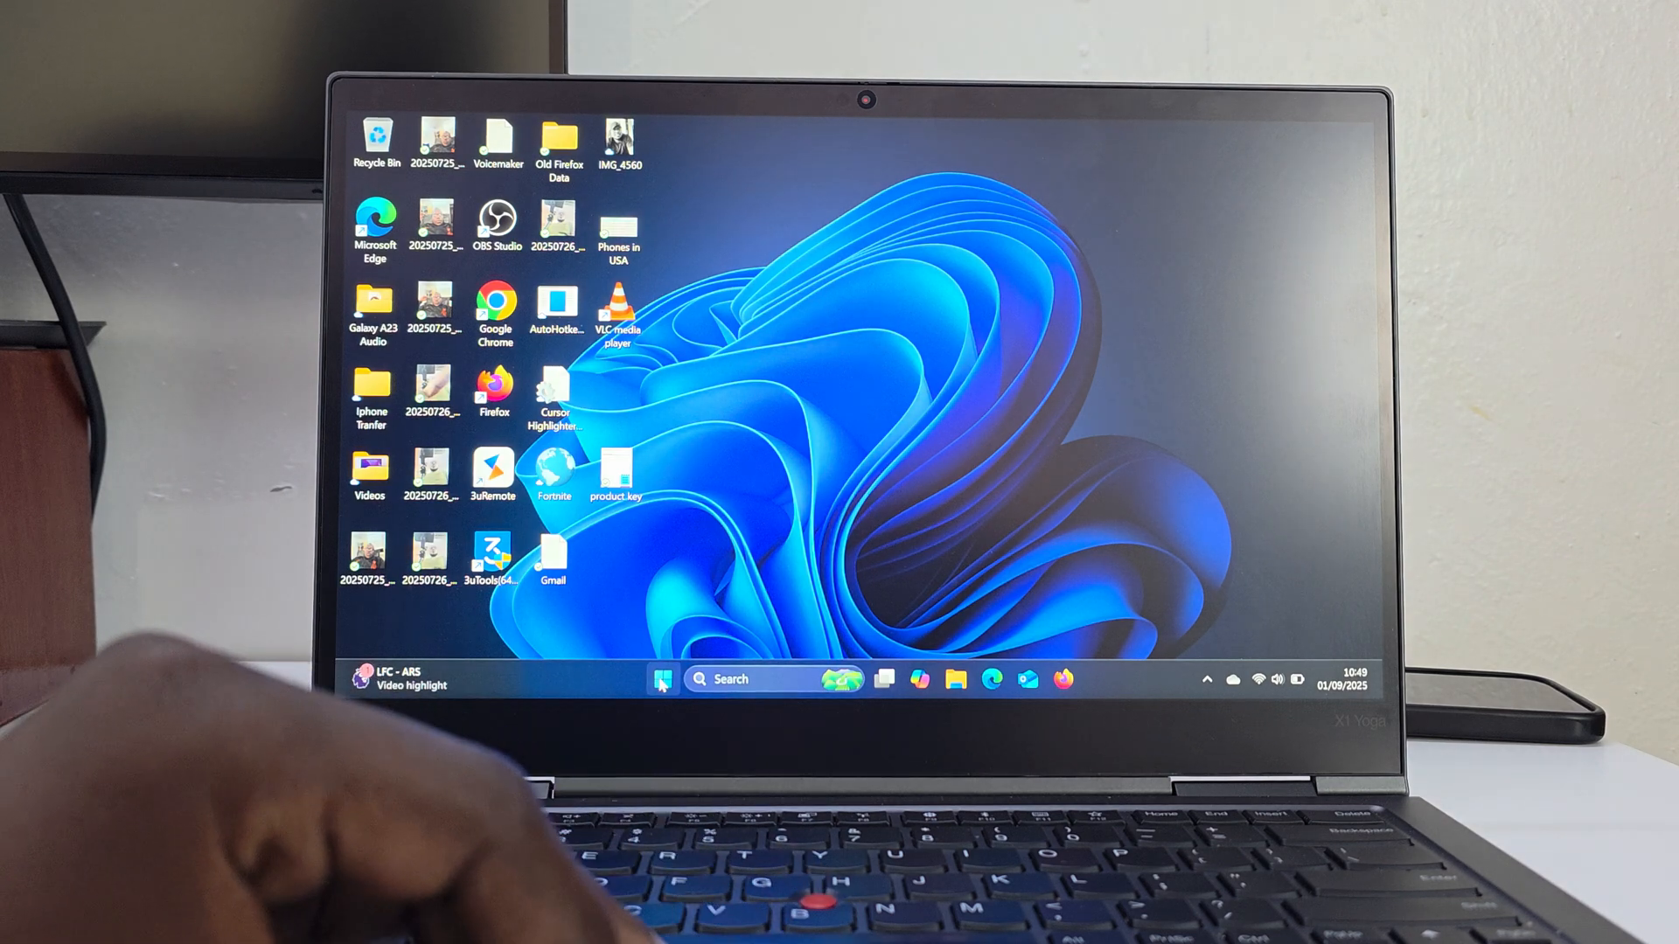
- From Start, reach Settings > Bluetooth & devices and begin Add device
{"action": "left_click", "coordinate": [662, 679]}
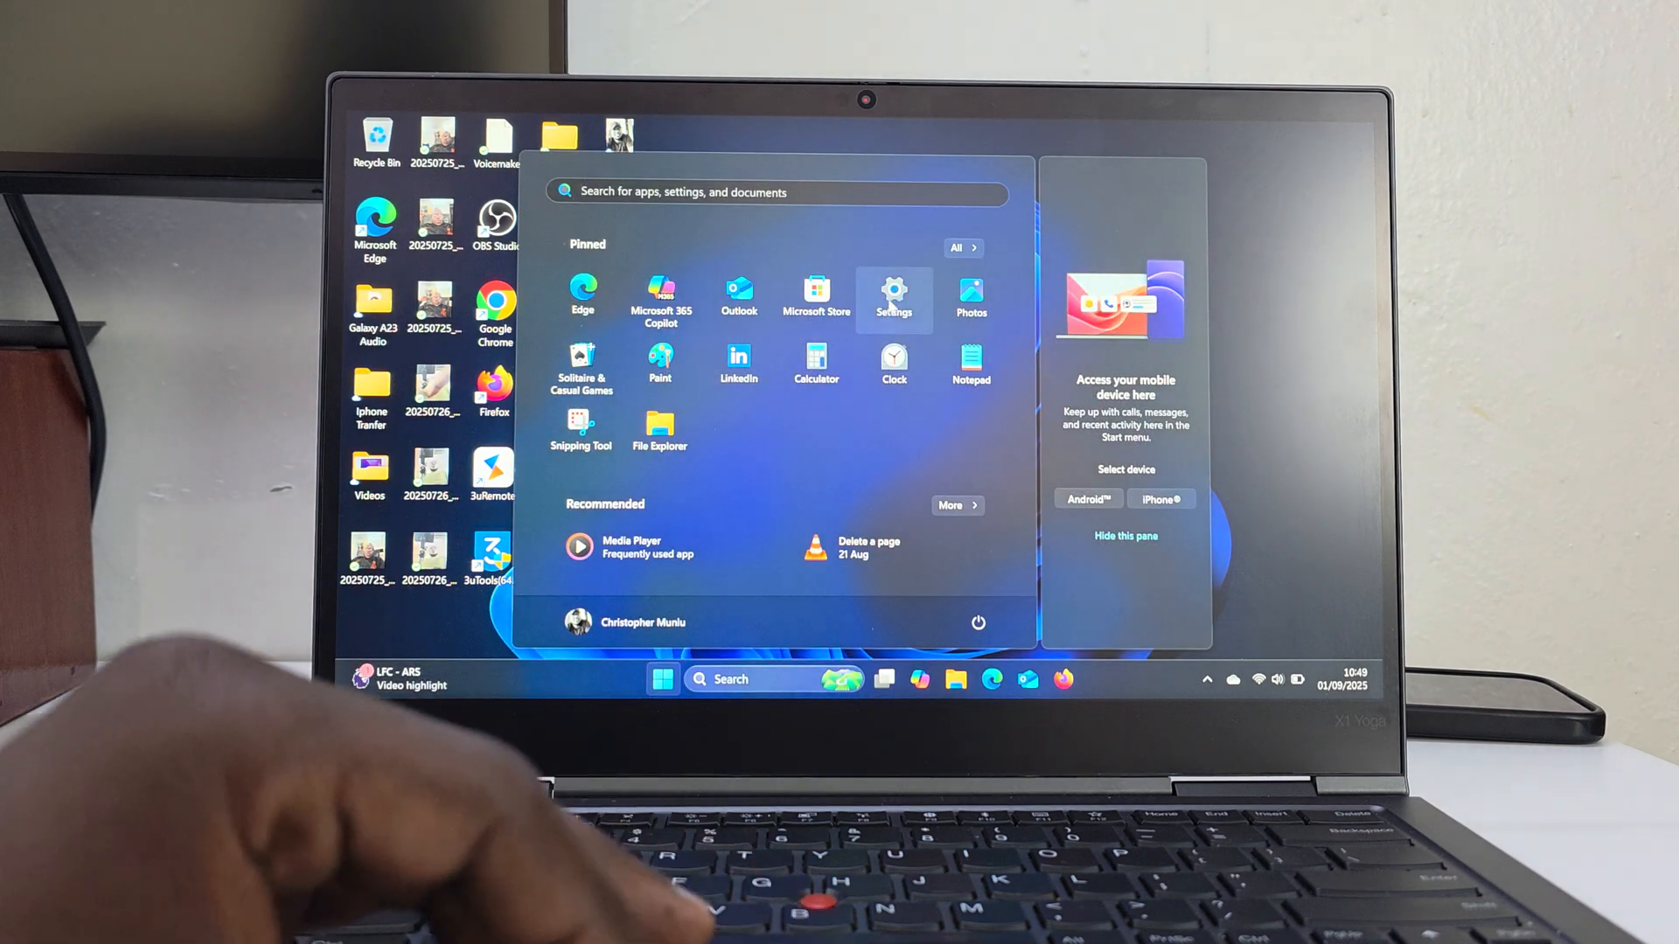
{"action": "left_click", "coordinate": [892, 297]}
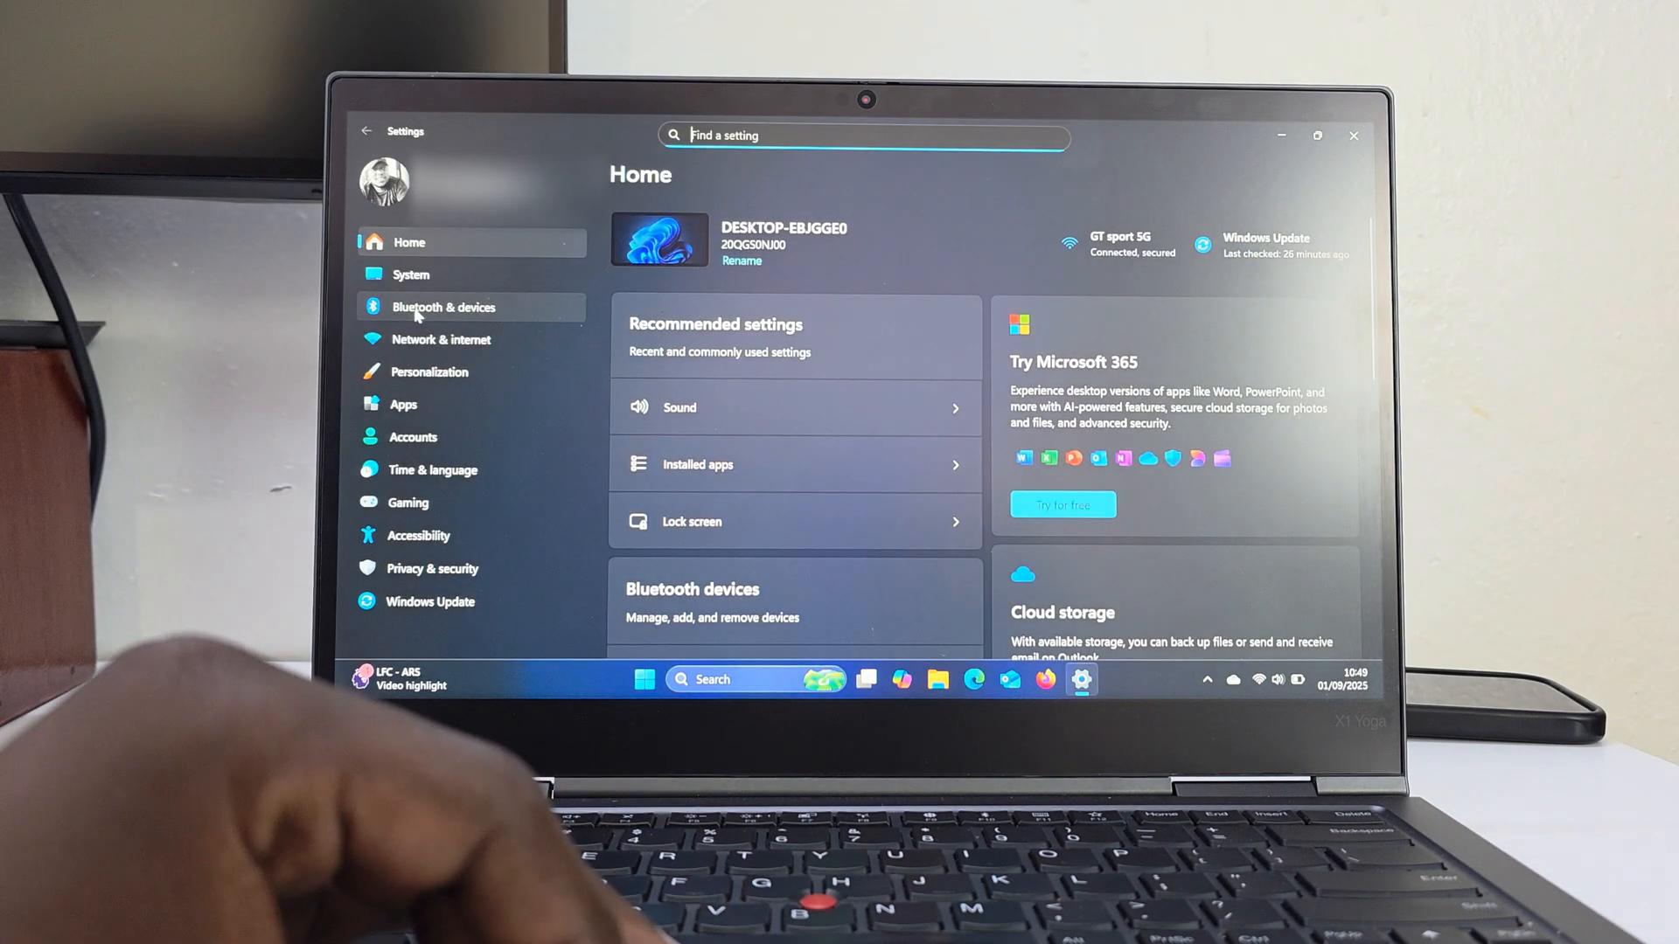
{"action": "left_click", "coordinate": [443, 307]}
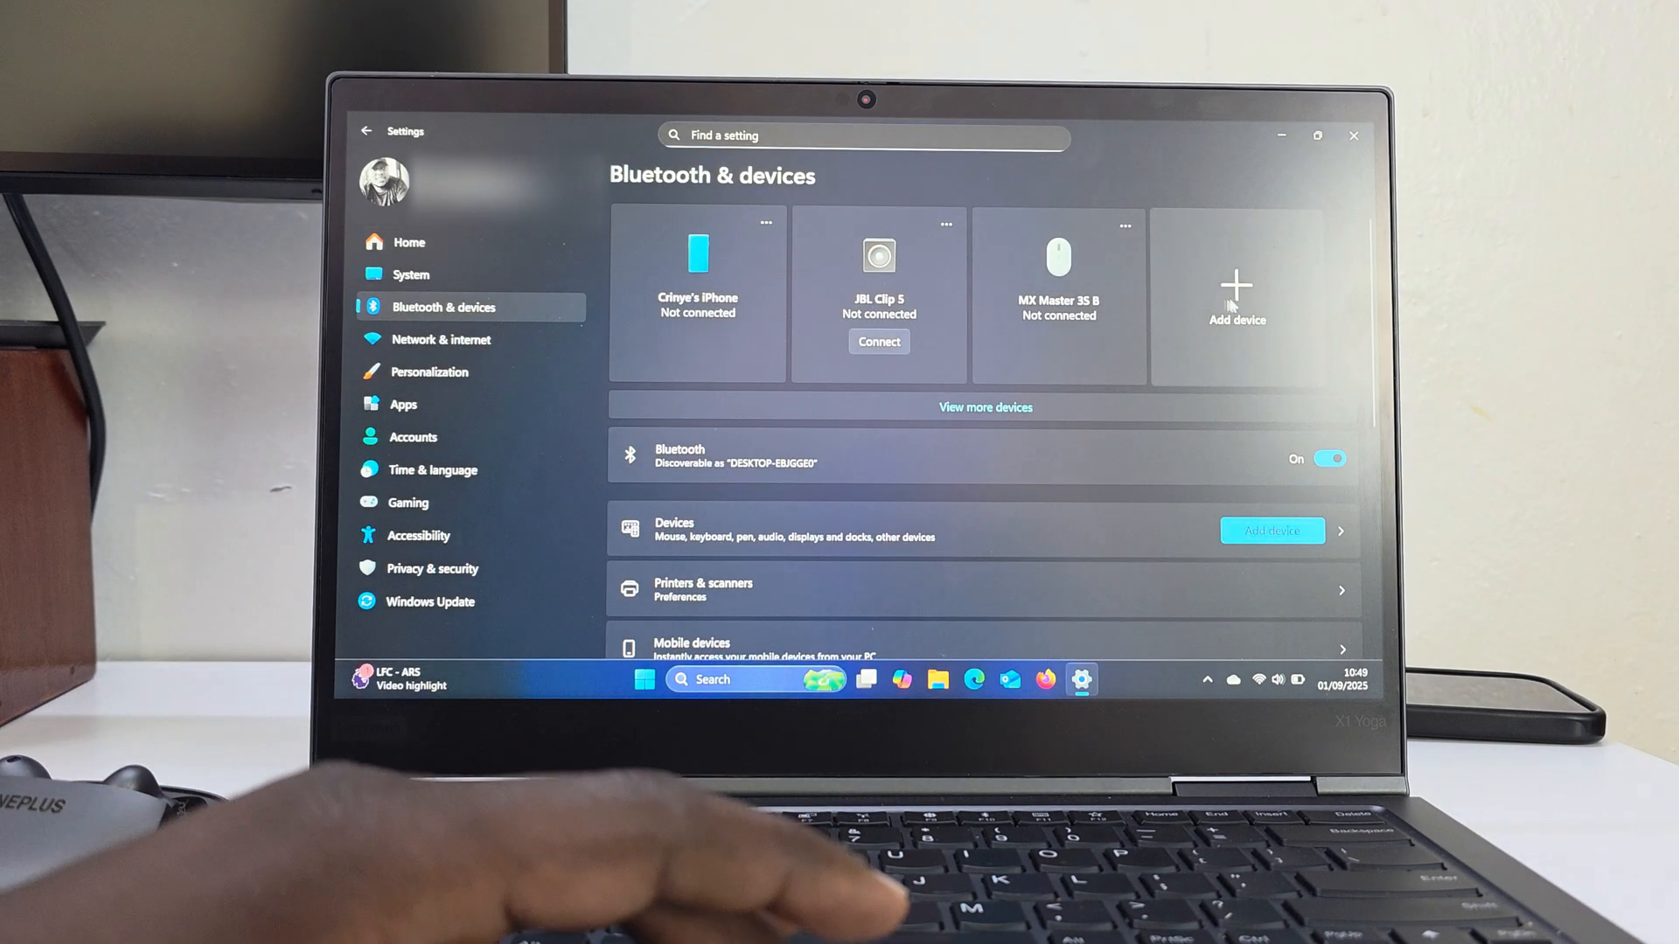
{"action": "left_click", "coordinate": [1236, 295]}
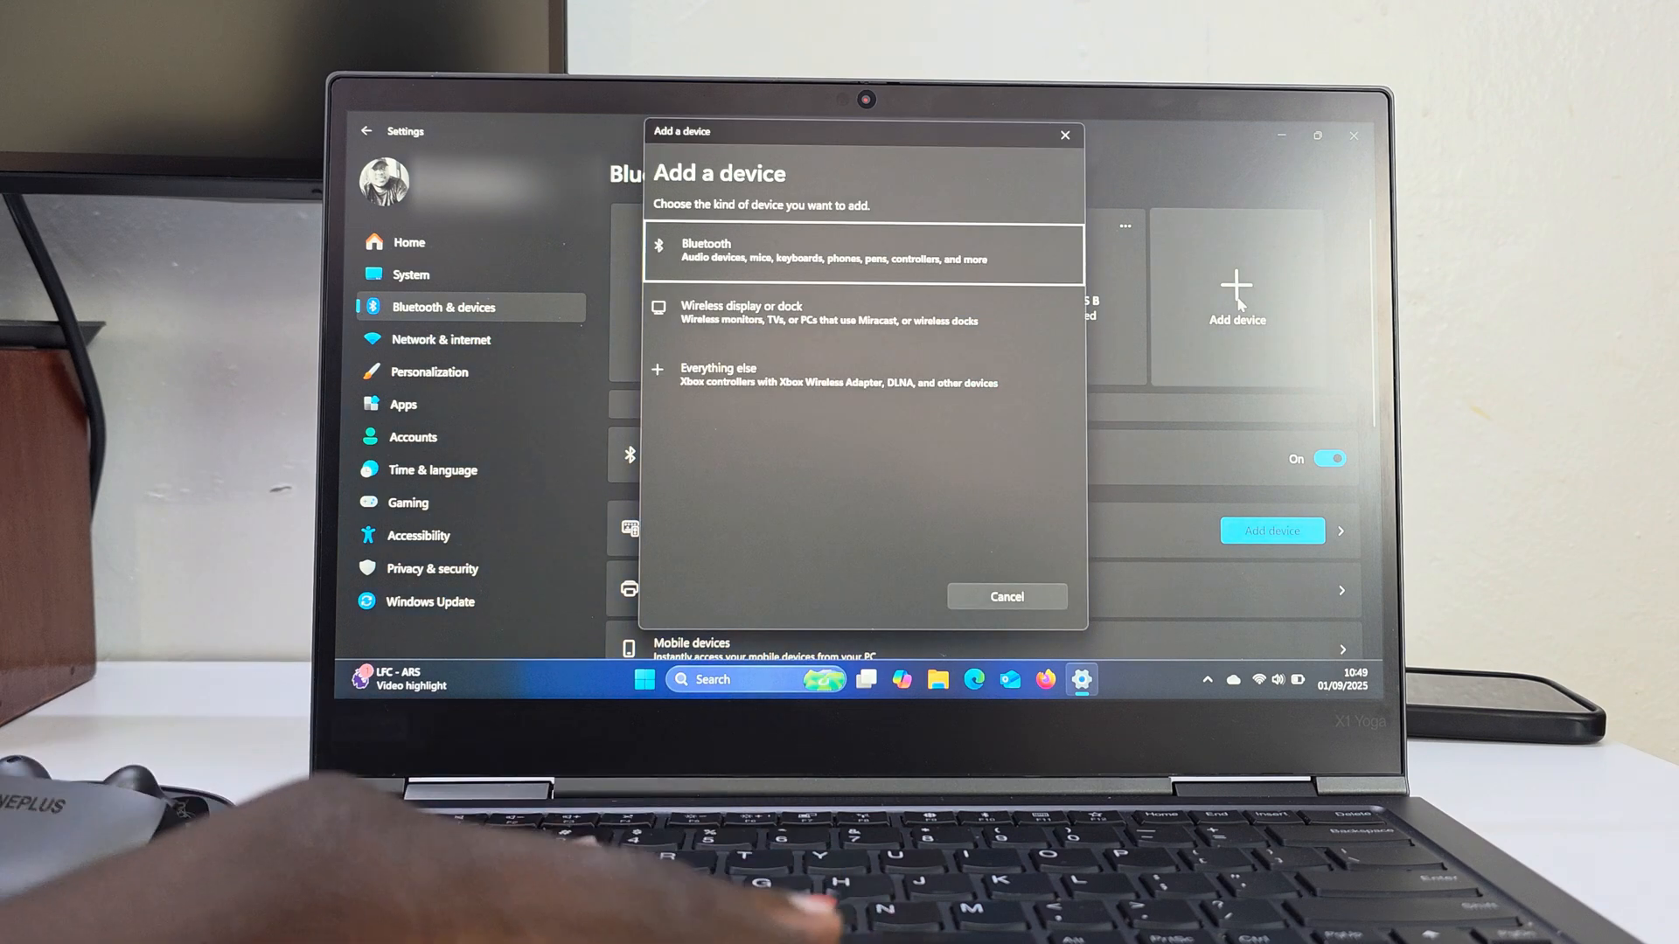
- Pair the OnePlus Buds 4 via the Bluetooth option and confirm with Done
{"action": "left_click", "coordinate": [862, 251]}
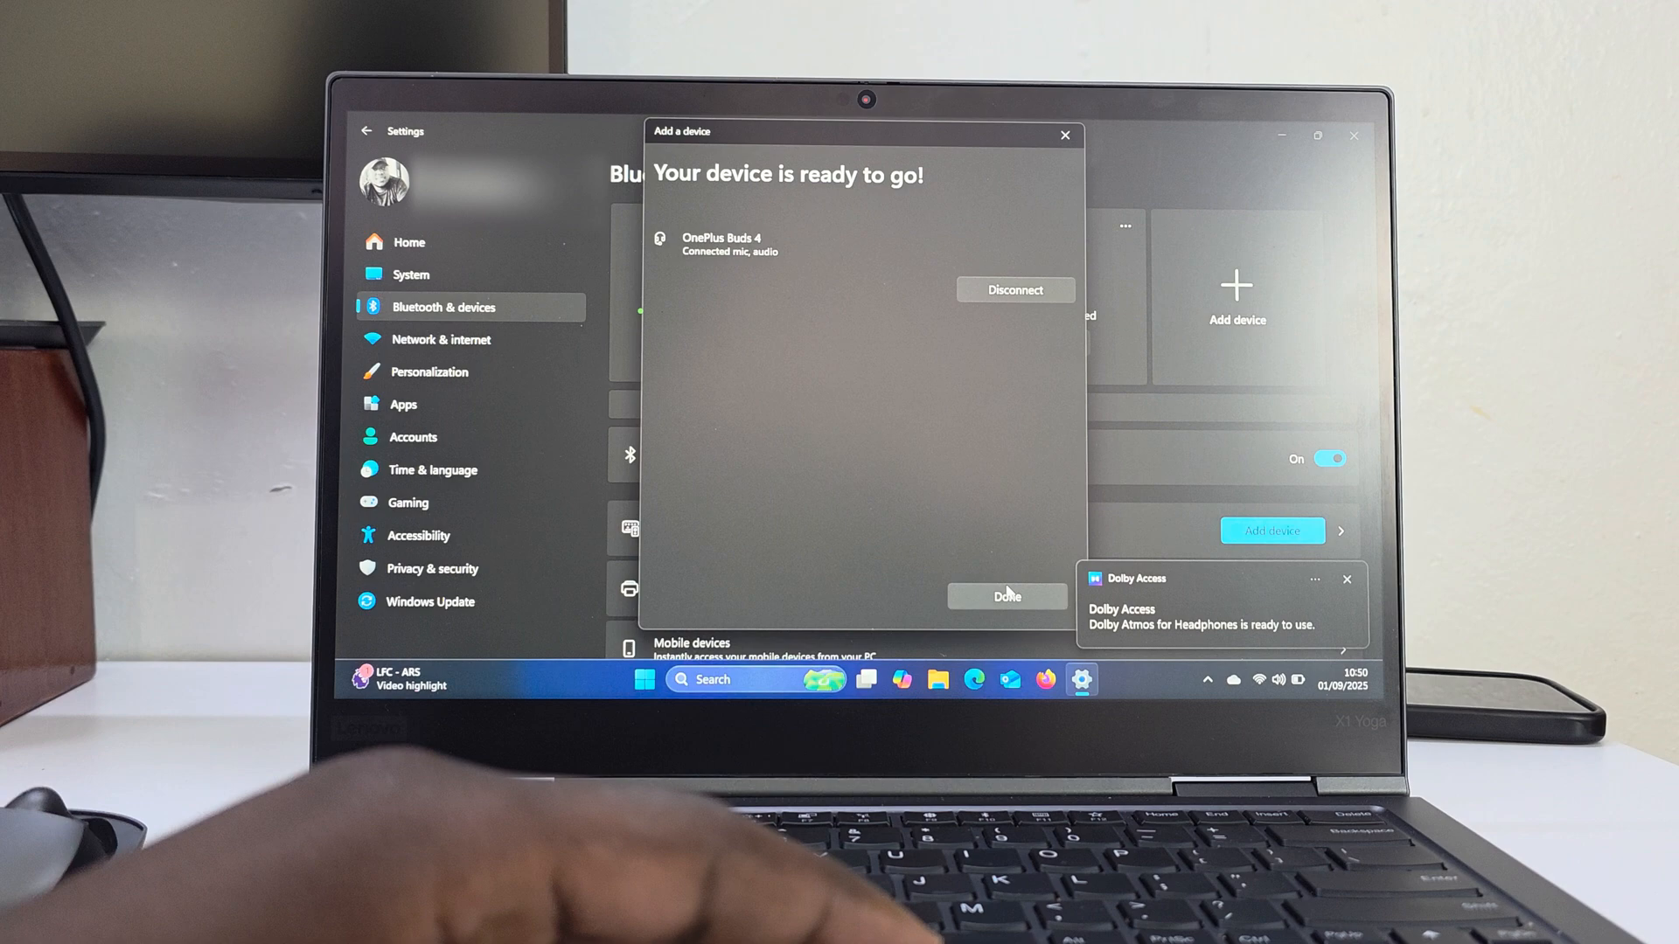
{"action": "left_click", "coordinate": [1004, 596]}
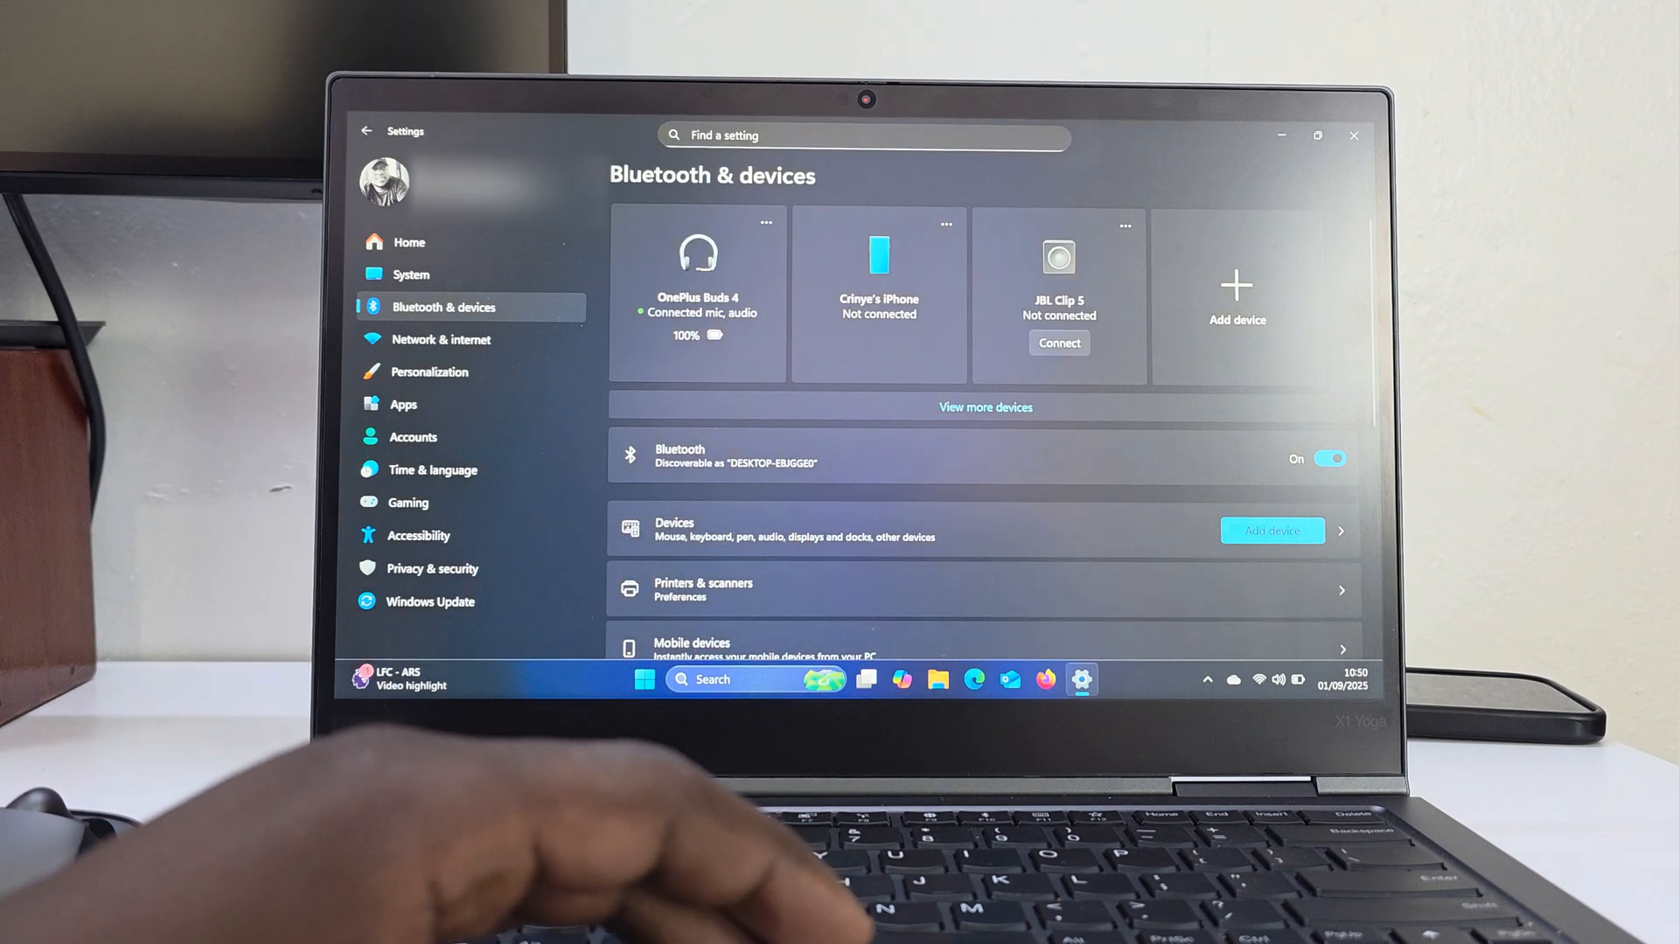
- Close the Settings window, returning to the desktop
{"action": "left_click", "coordinate": [1354, 135]}
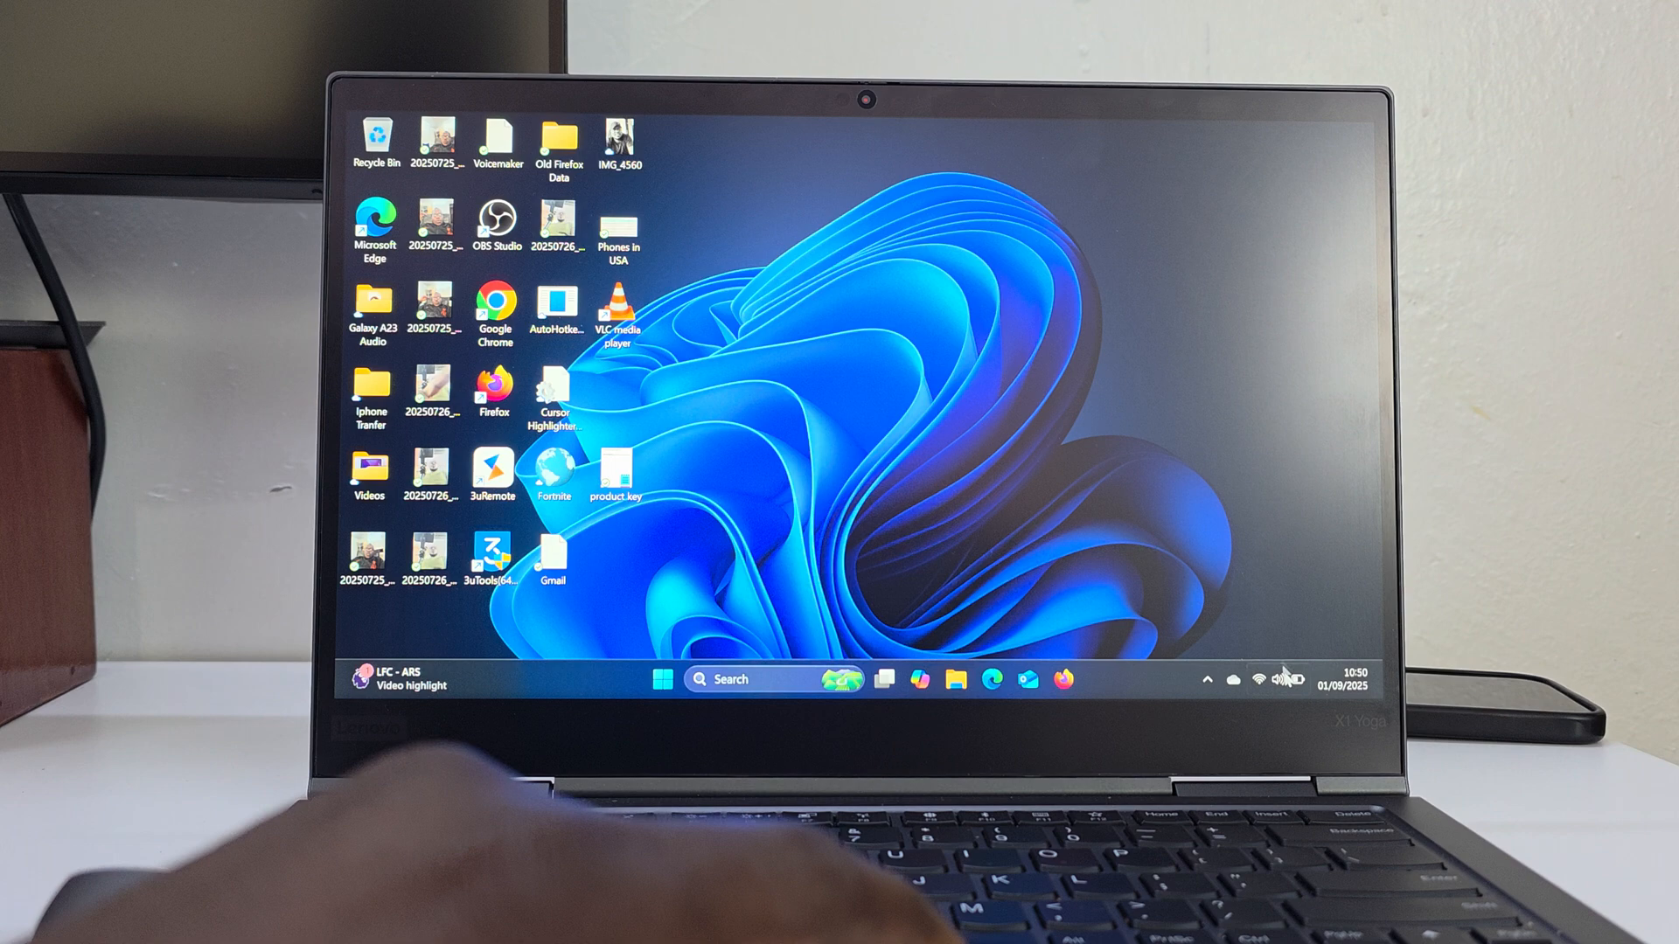
- Show the sound output device list in Quick Settings to pick Headphones (OnePlus Buds 4)
{"action": "left_click", "coordinate": [1274, 681]}
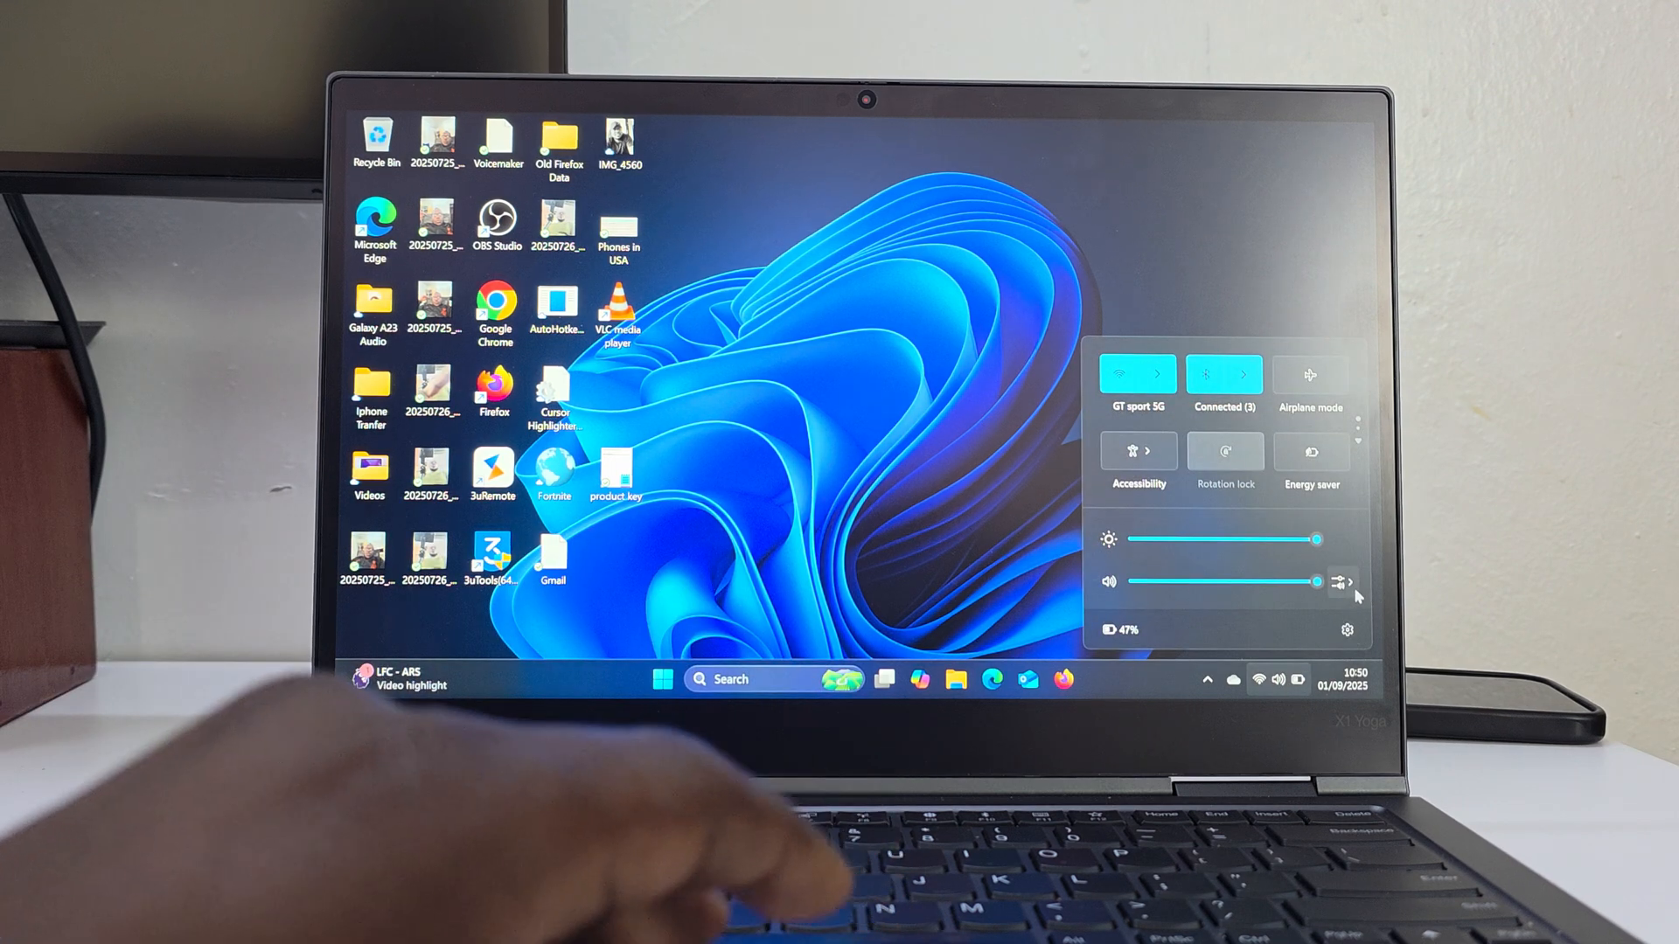
{"action": "left_click", "coordinate": [1339, 582]}
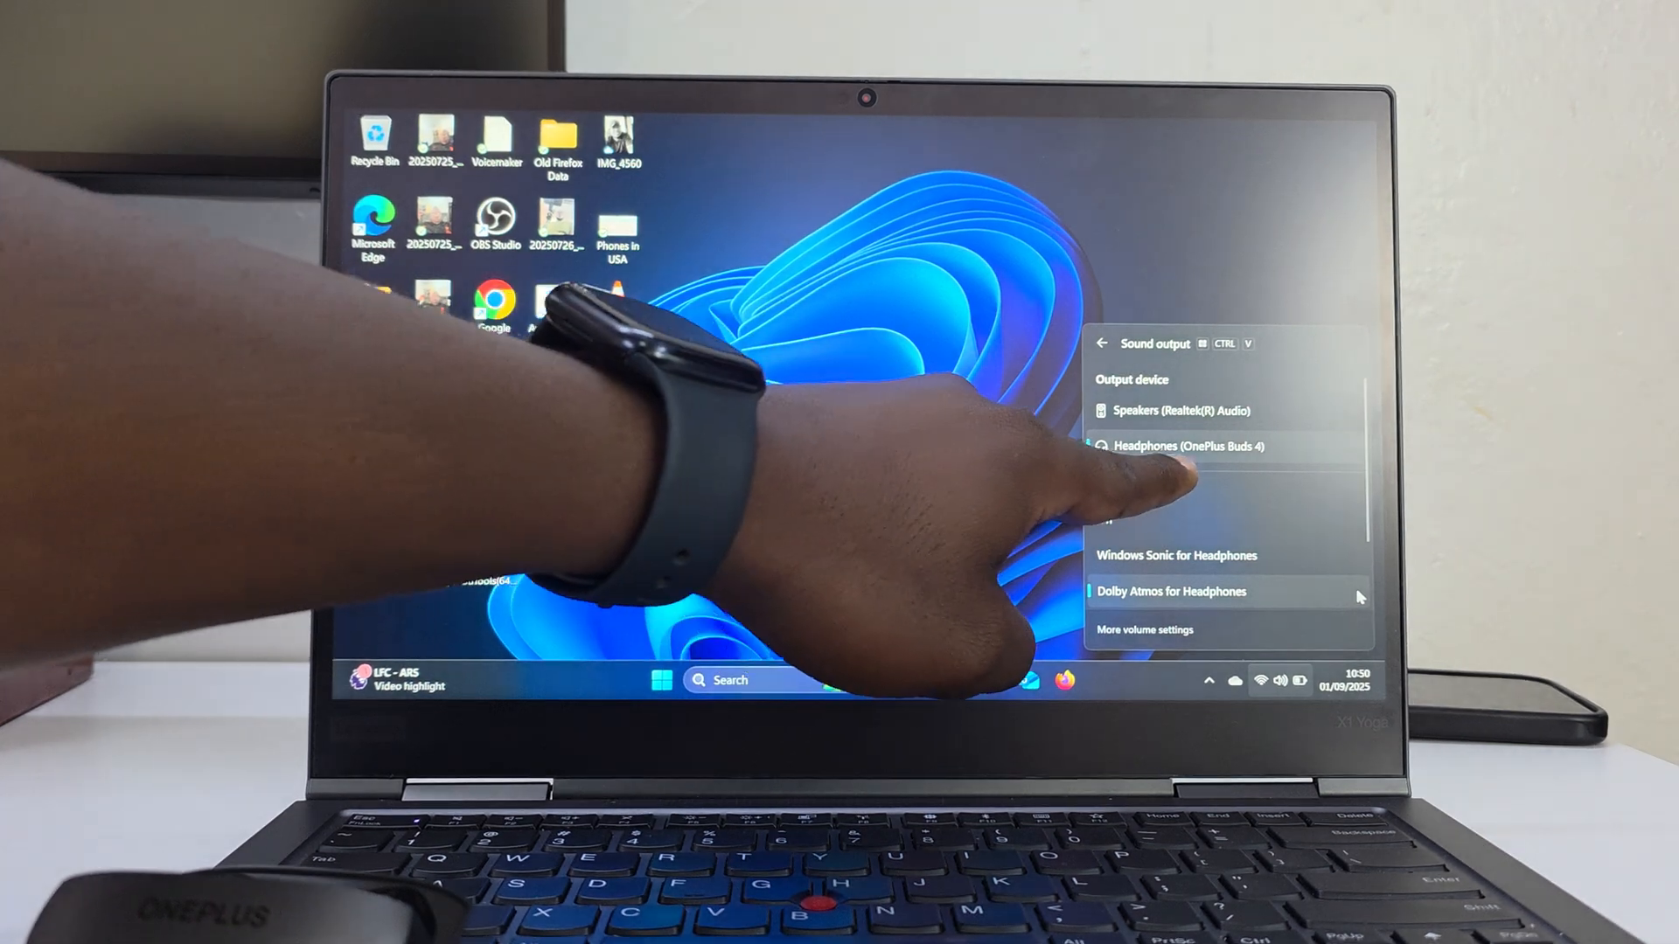